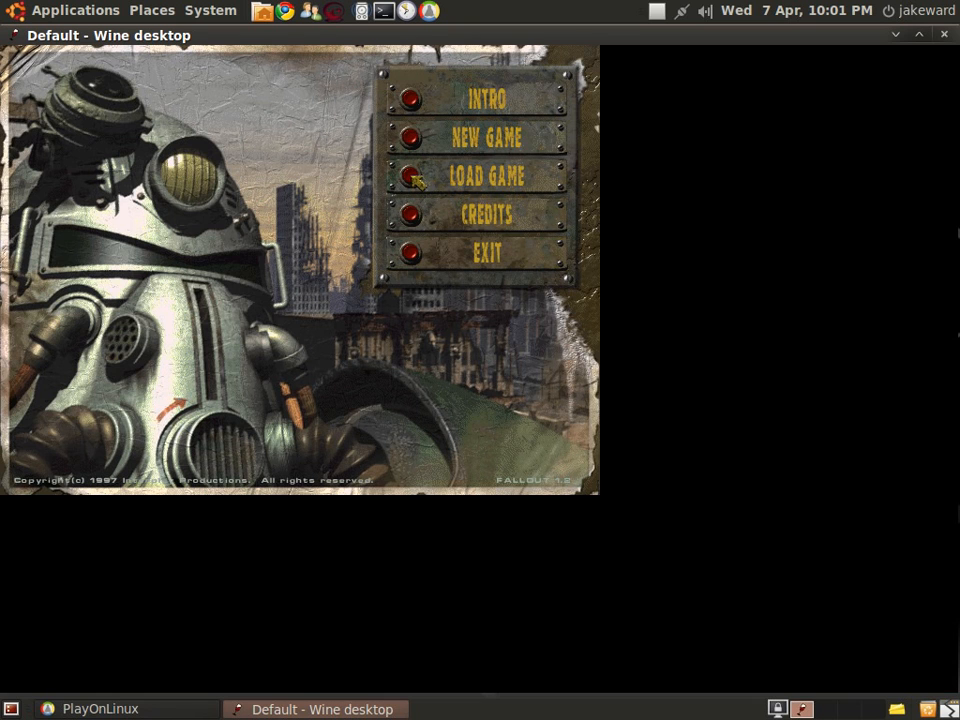
mouse_move(416, 152)
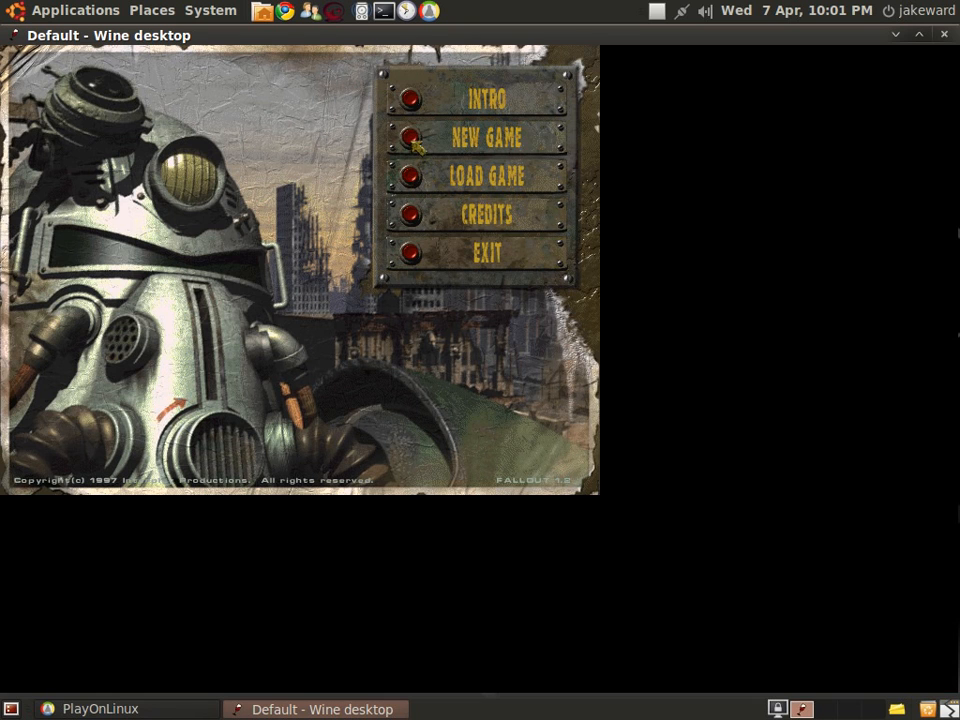
Step: Start a new game from the main menu to reach character creation
click(492, 138)
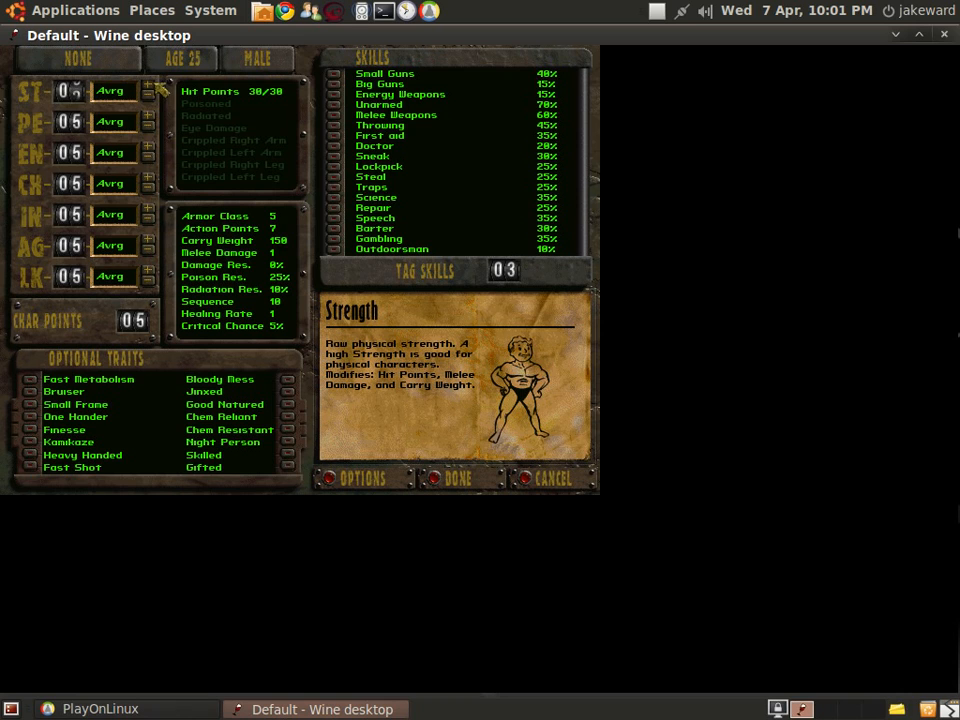
Step: Raise Strength to 6, Intelligence to 7, Perception to 7 and Endurance to 6
click(149, 86)
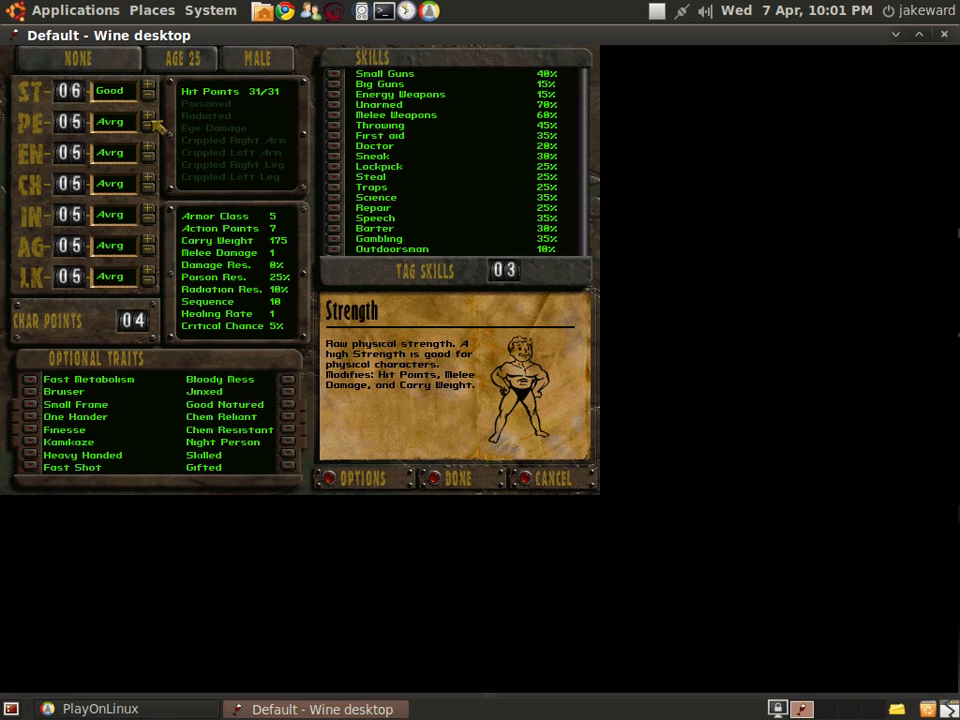
mouse_move(148, 222)
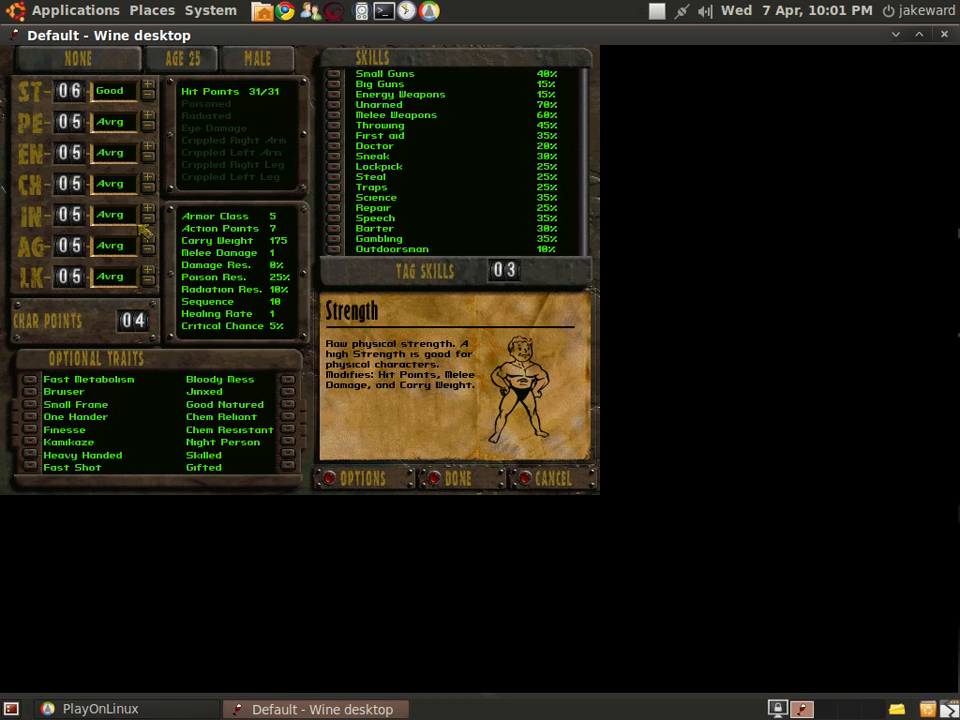
mouse_move(151, 243)
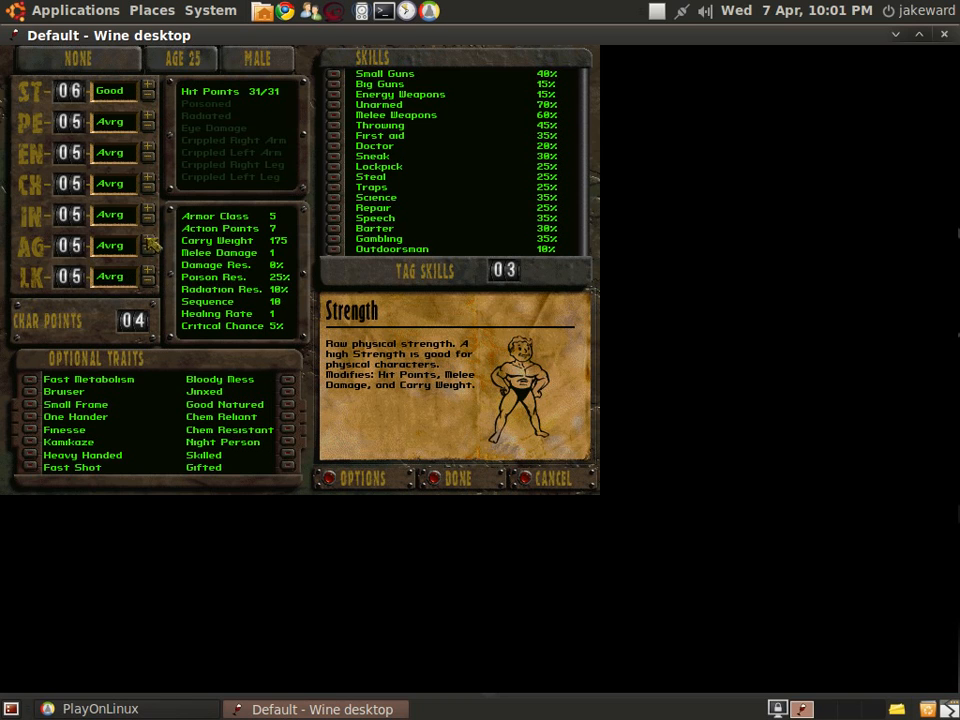
click(148, 208)
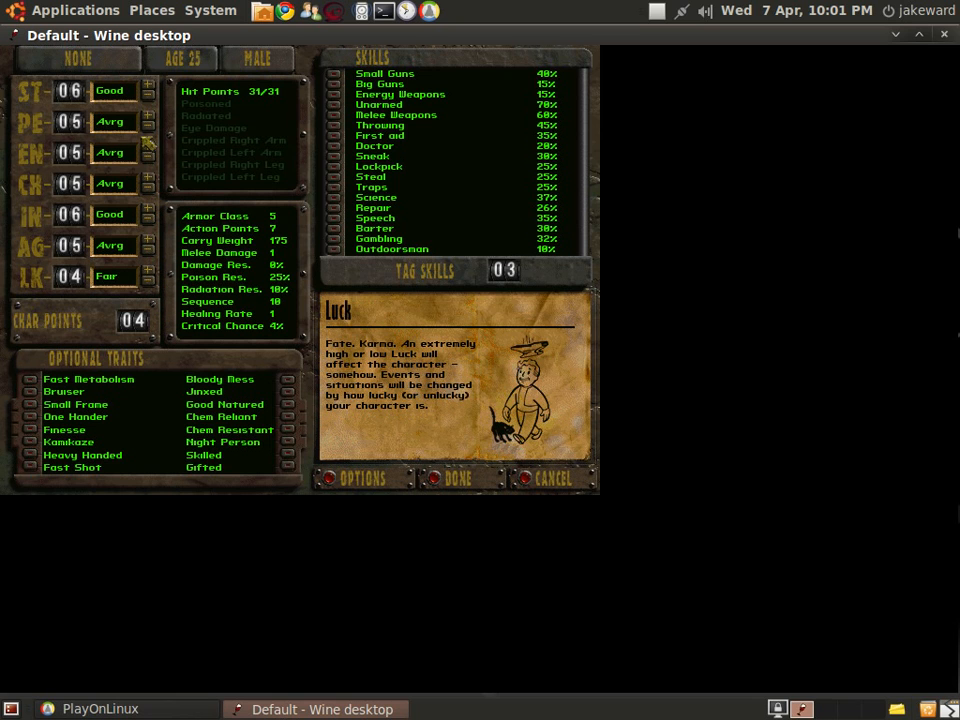
click(156, 120)
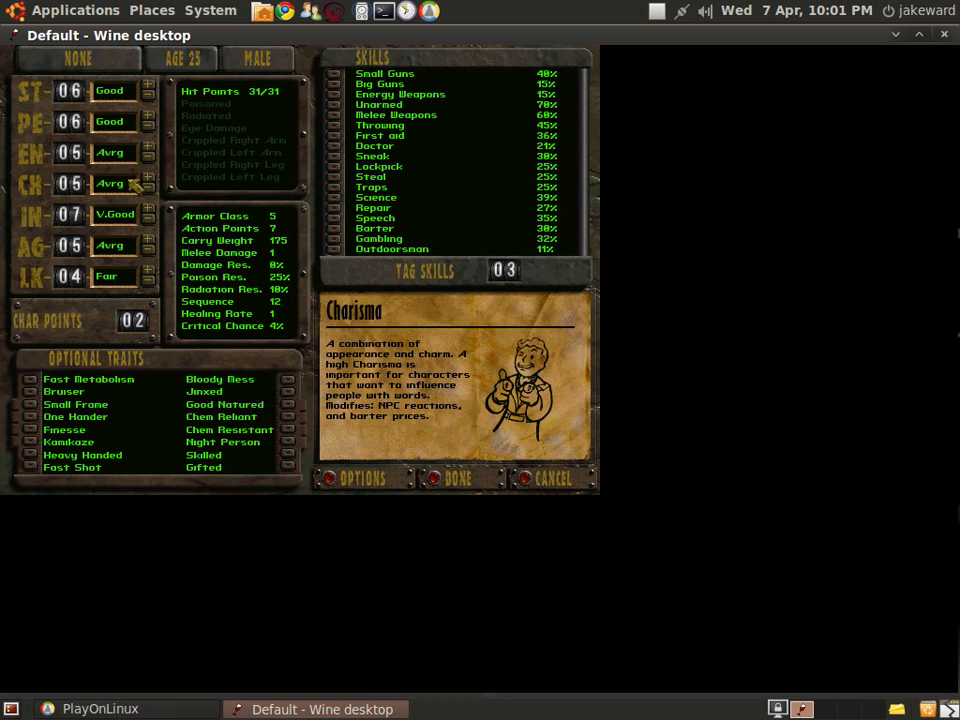
mouse_move(152, 190)
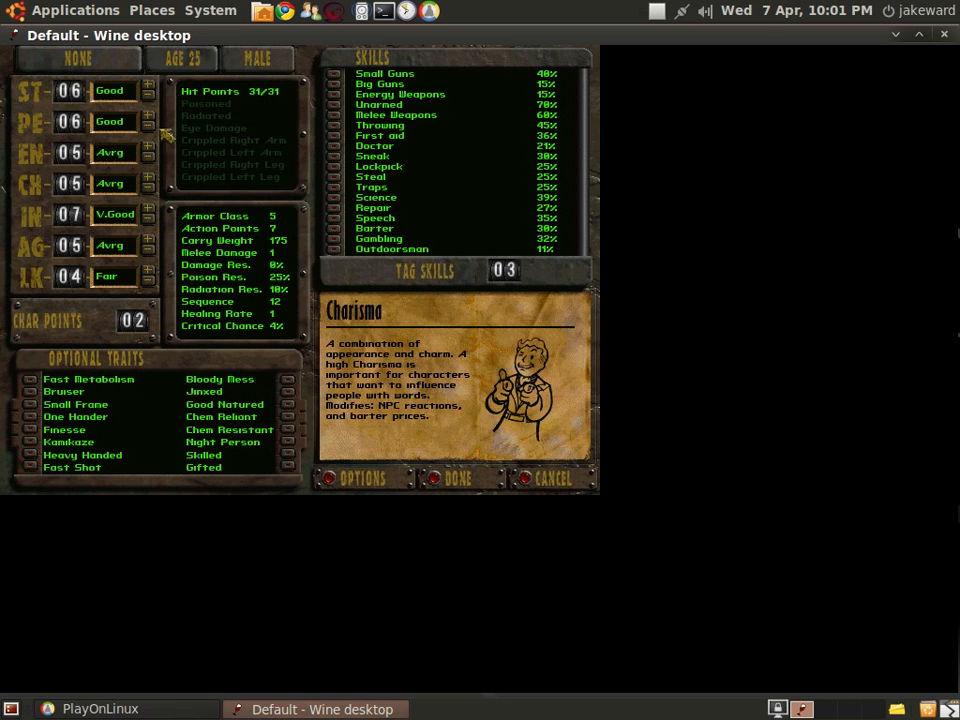
click(148, 116)
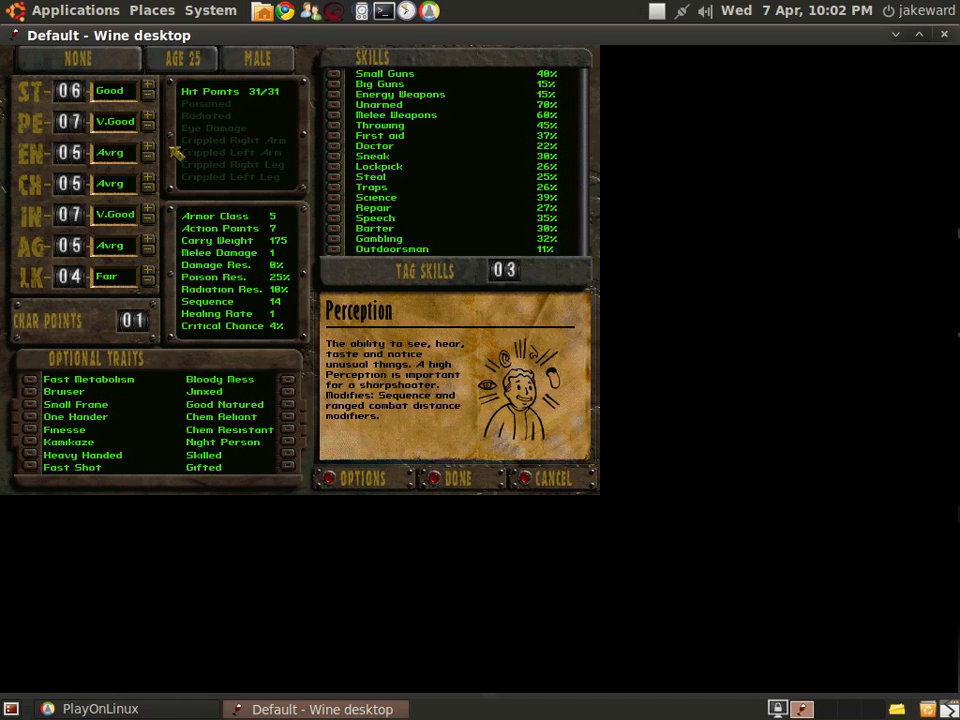
click(151, 151)
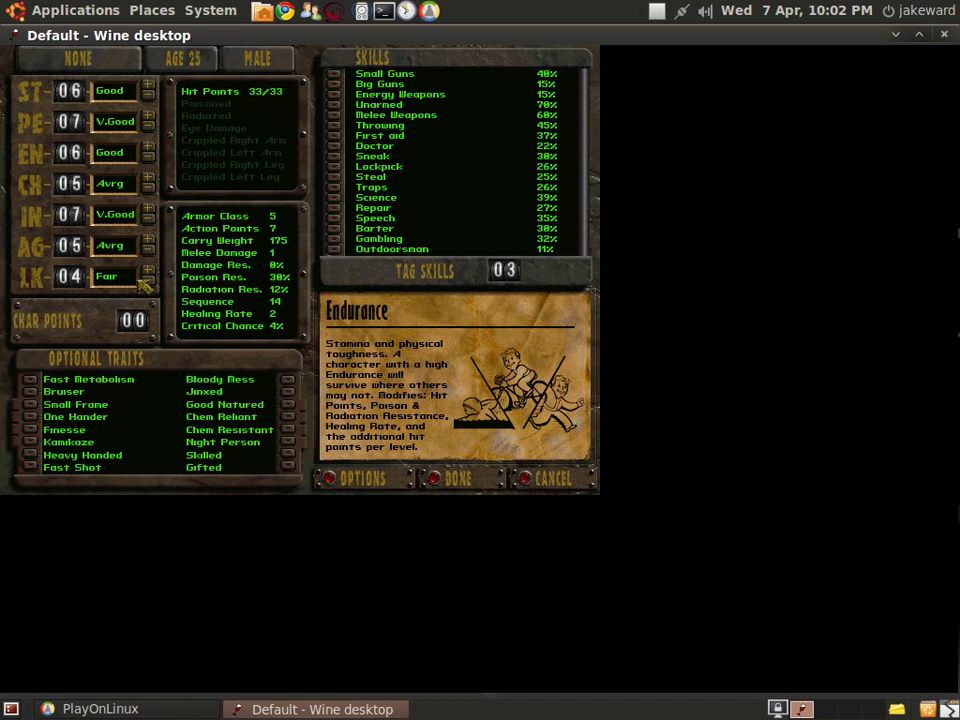
mouse_move(357, 65)
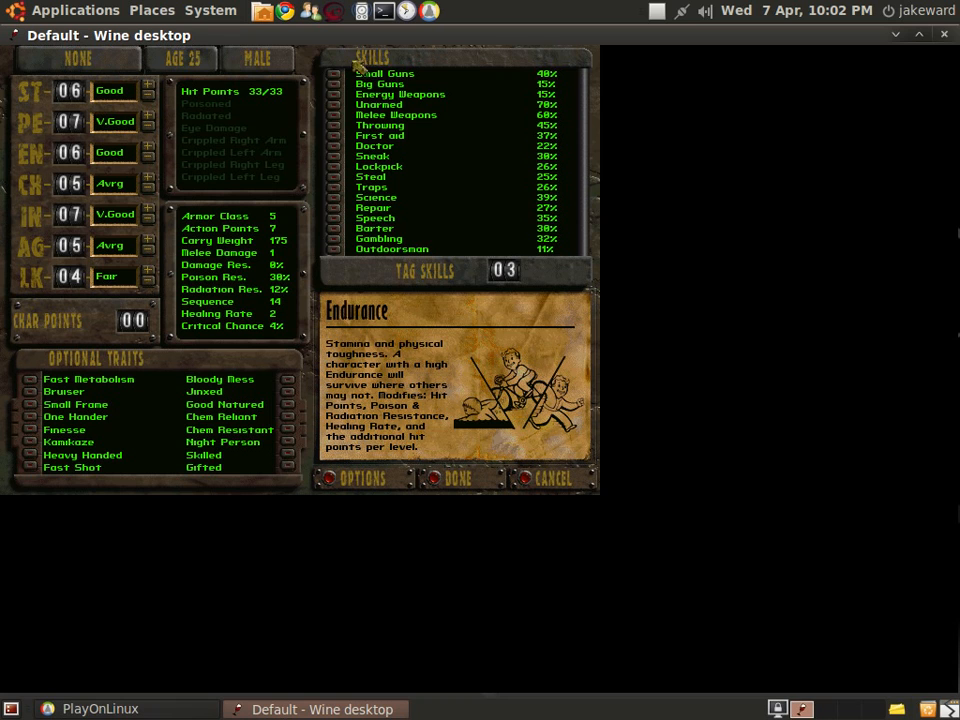
Step: Tag Small Guns and Doctor as specialty skills
click(387, 73)
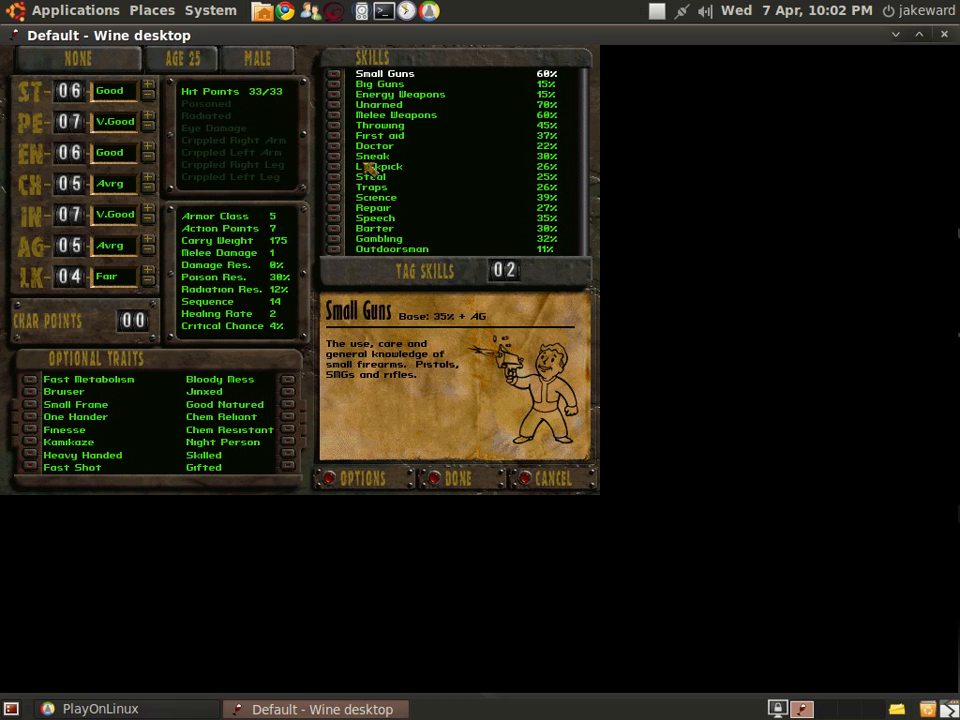
click(374, 145)
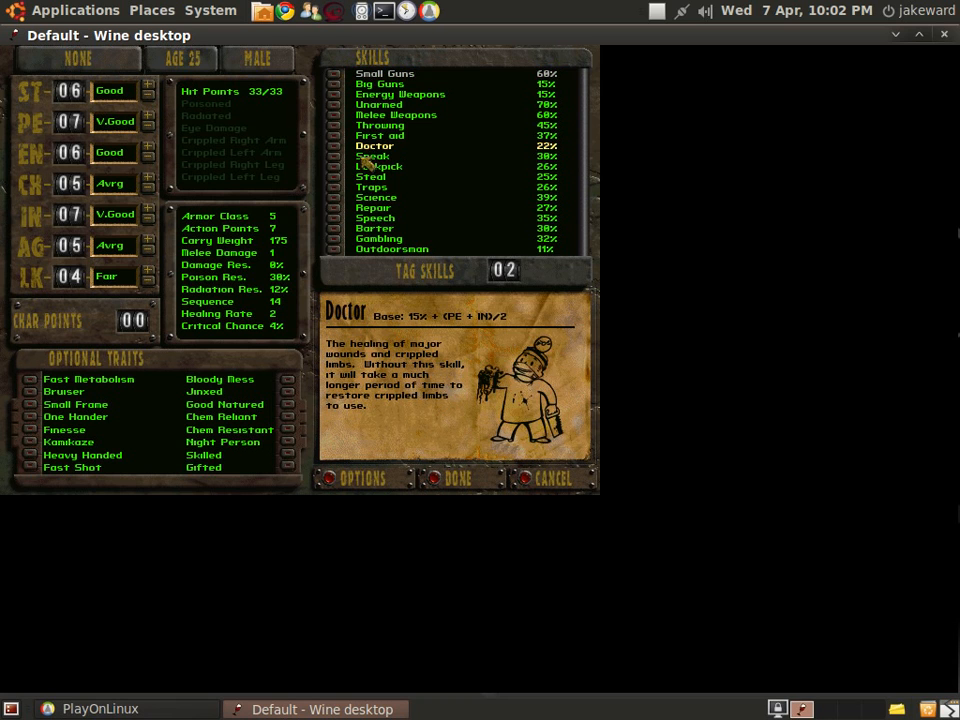
click(375, 145)
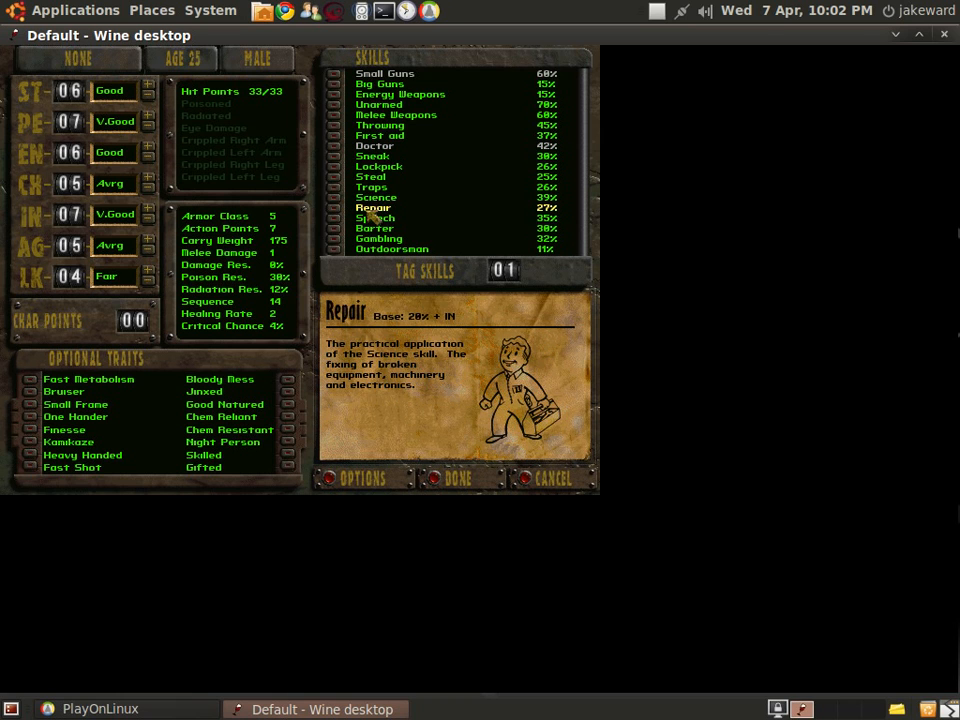
Step: Browse Lockpick and Science, then tag Repair as the final skill
click(376, 197)
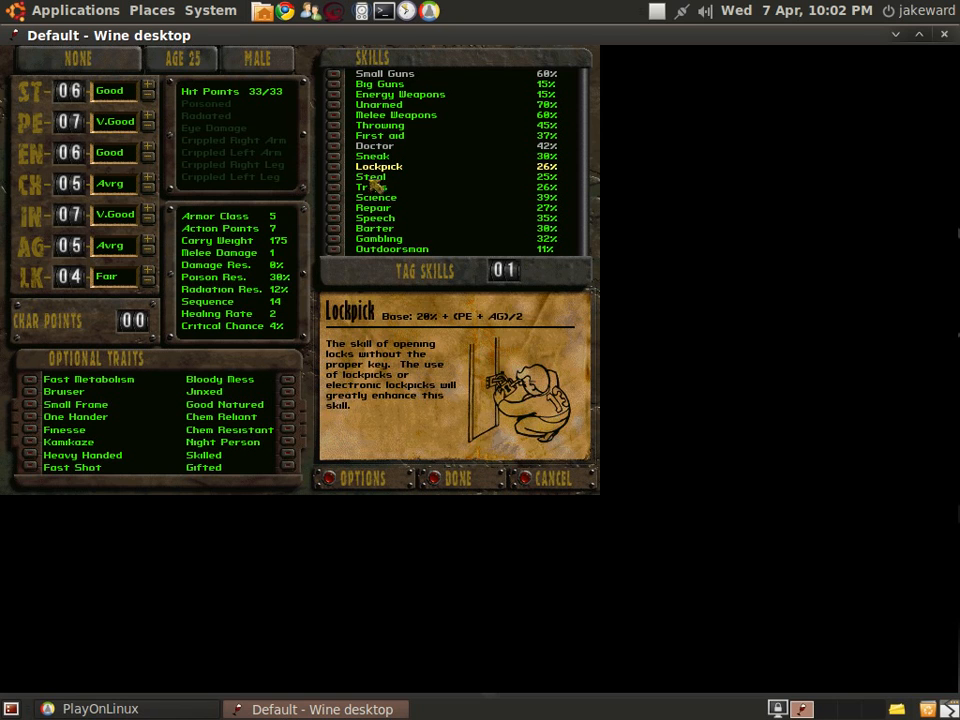
click(375, 197)
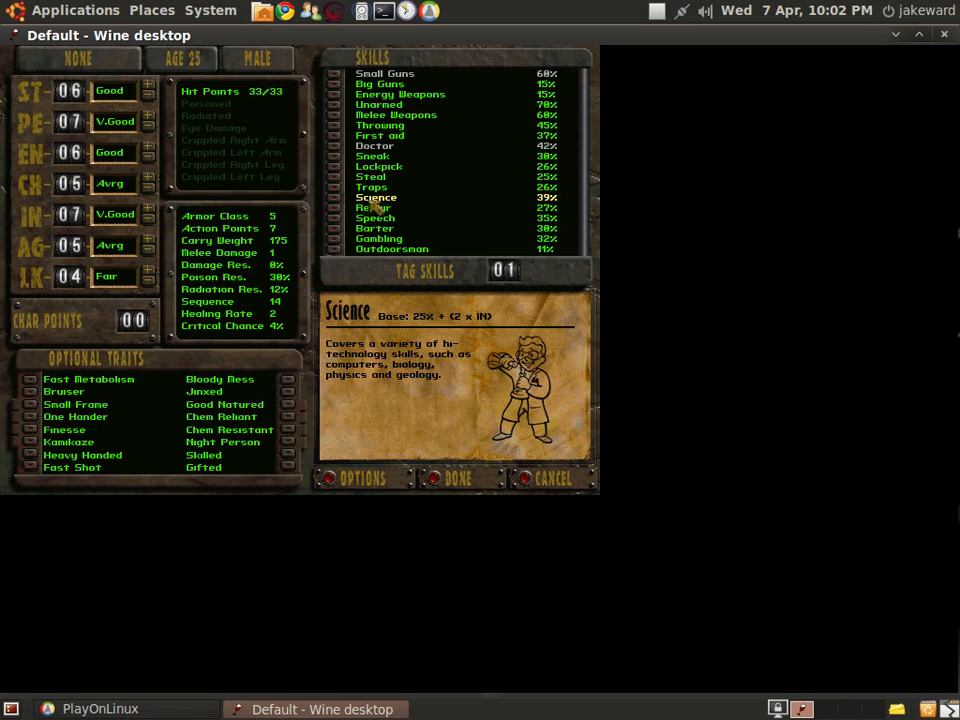
click(372, 207)
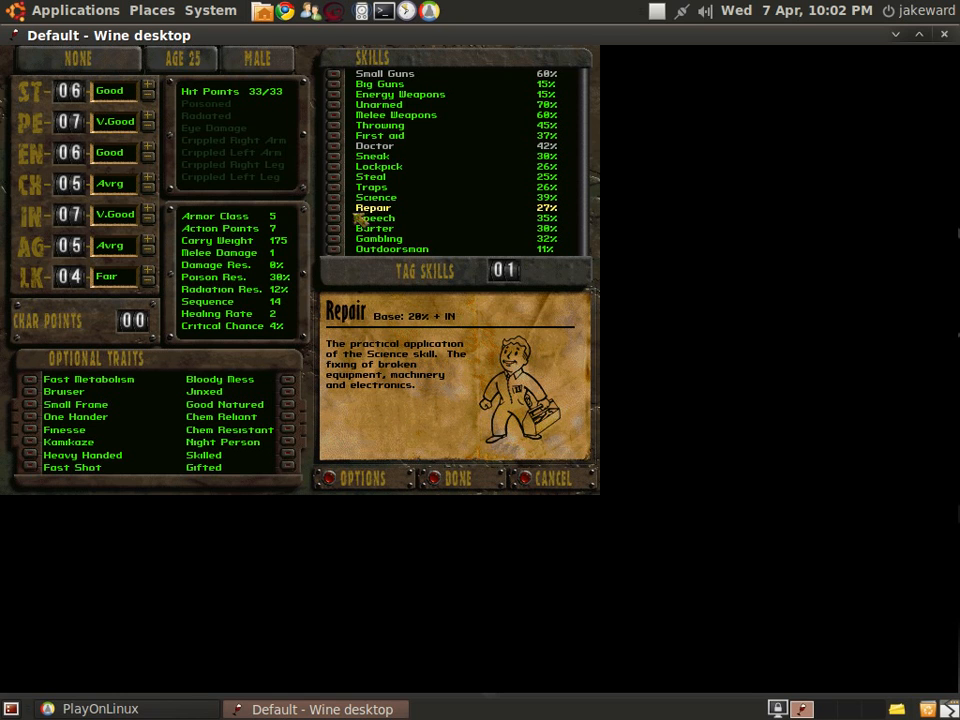
click(344, 207)
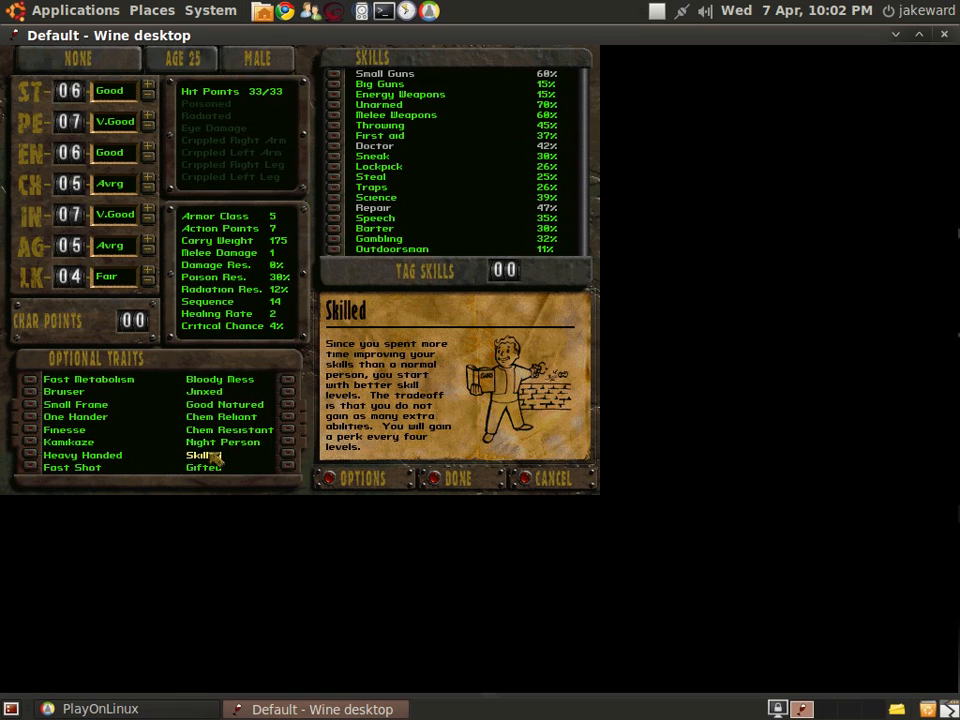
Step: Compare One Hander, Fast Shot and Small Frame, then take the Heavy Handed trait
click(229, 429)
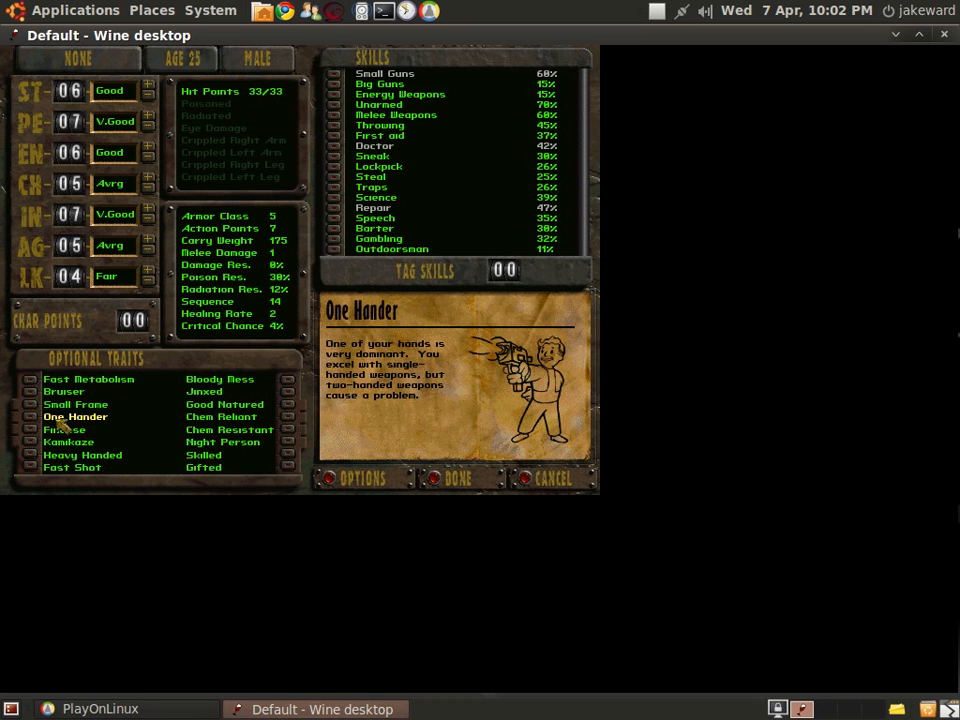
click(75, 404)
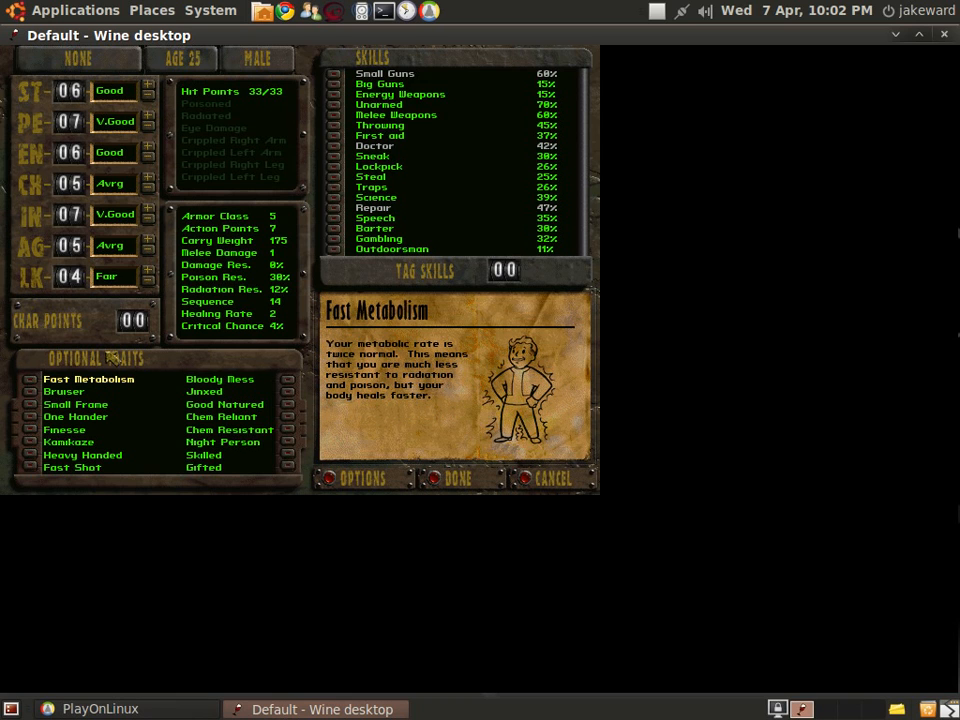
mouse_move(98, 391)
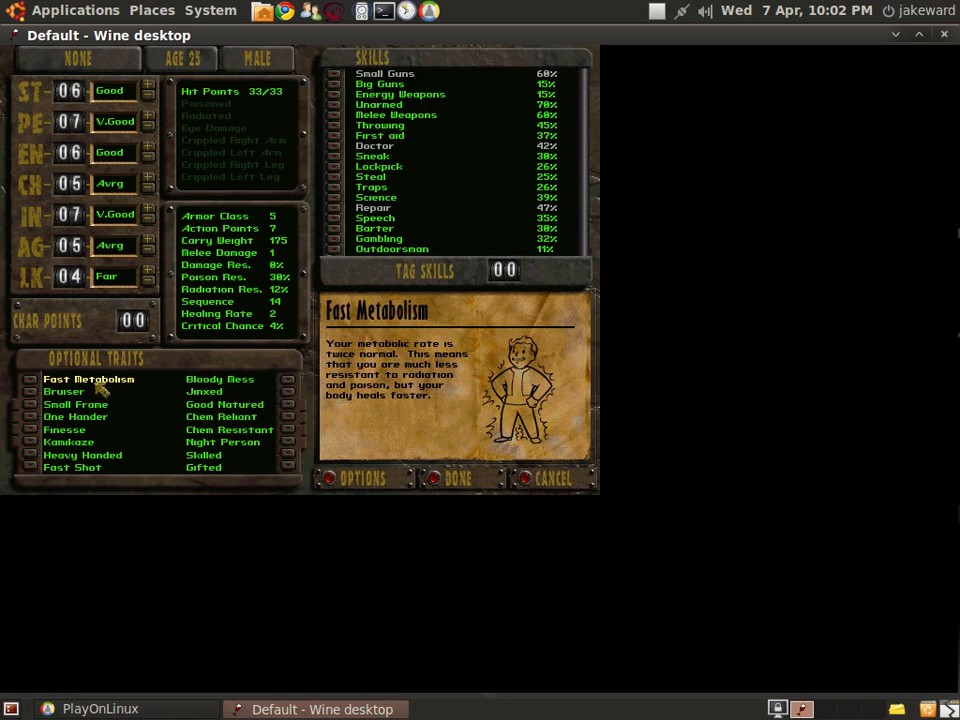
mouse_move(103, 404)
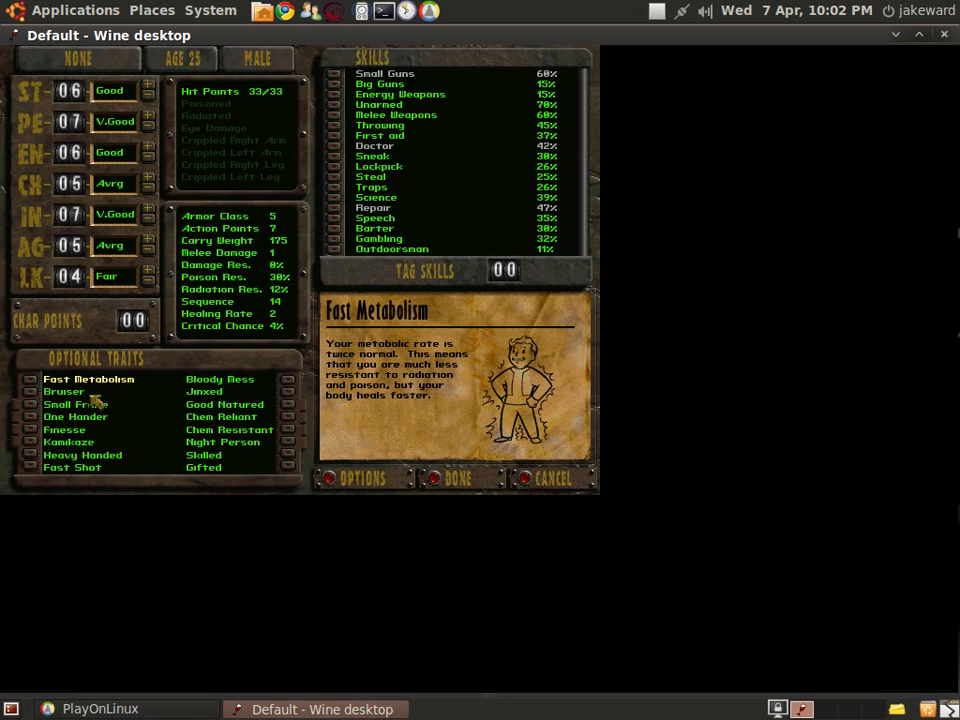
mouse_move(98, 465)
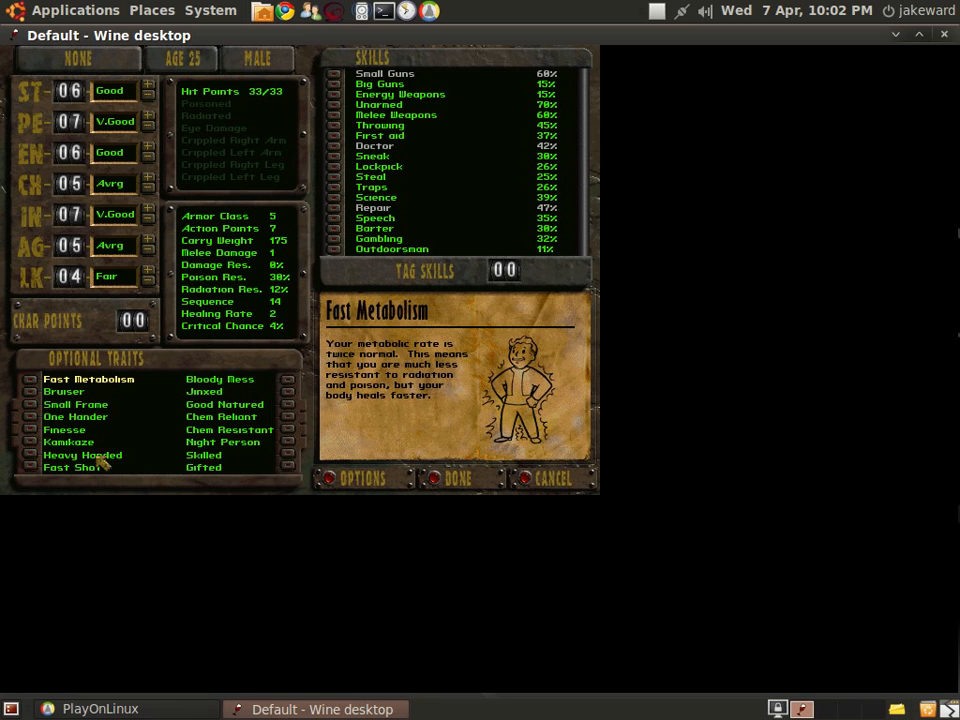
click(72, 467)
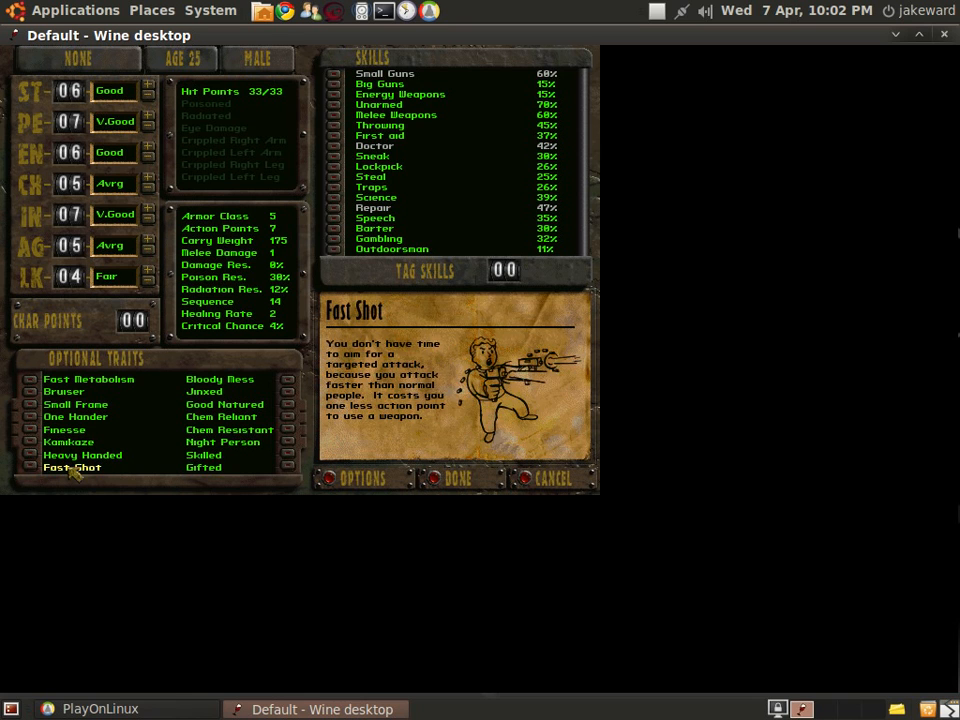
click(75, 404)
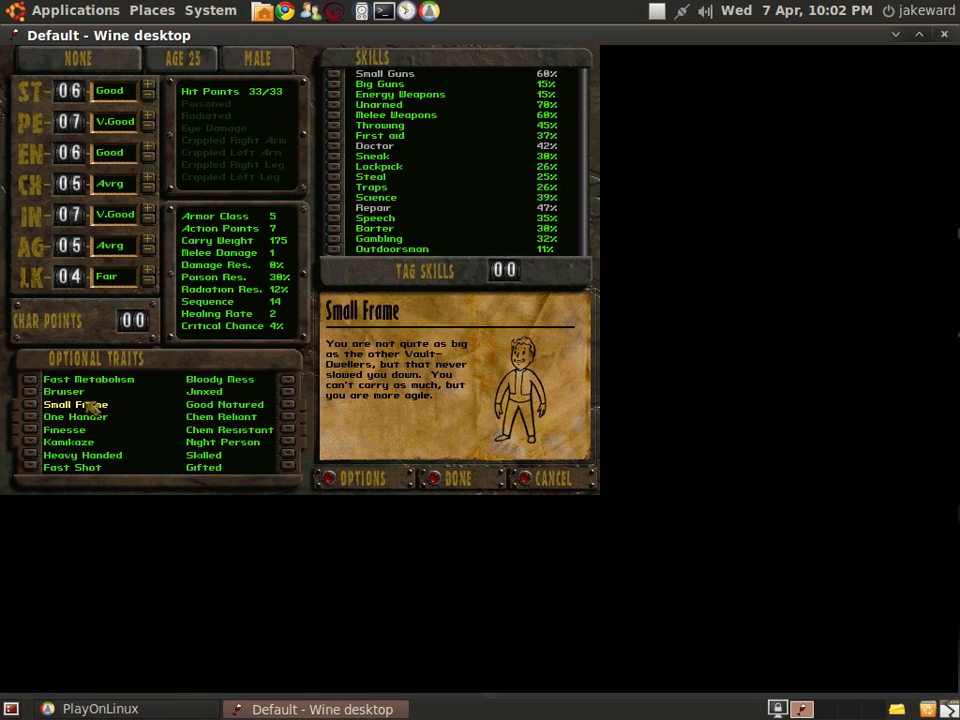
click(64, 391)
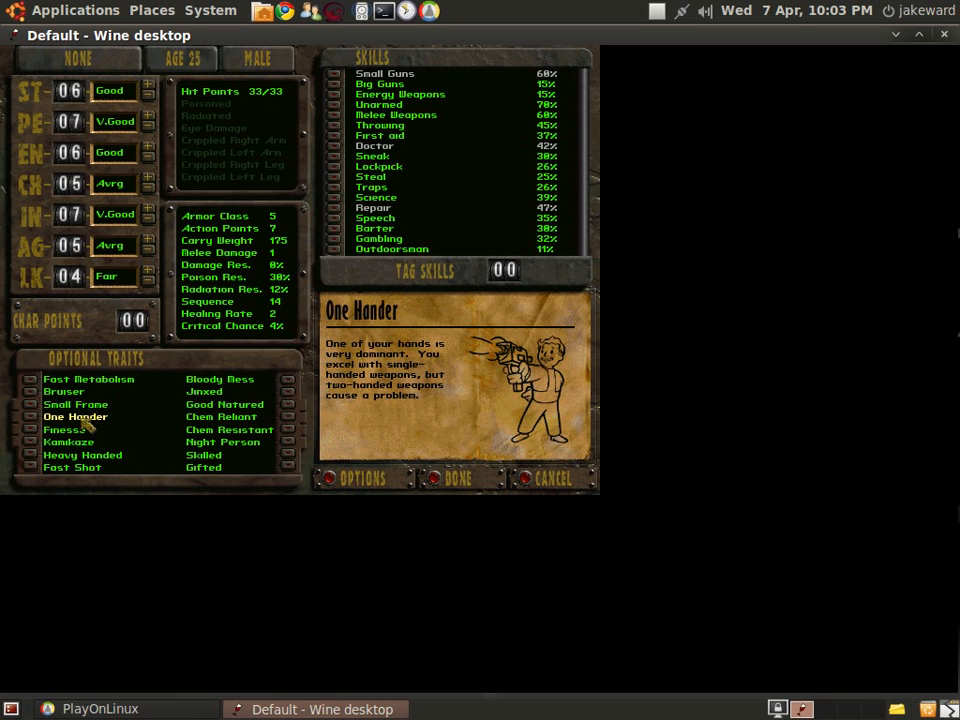
mouse_move(85, 455)
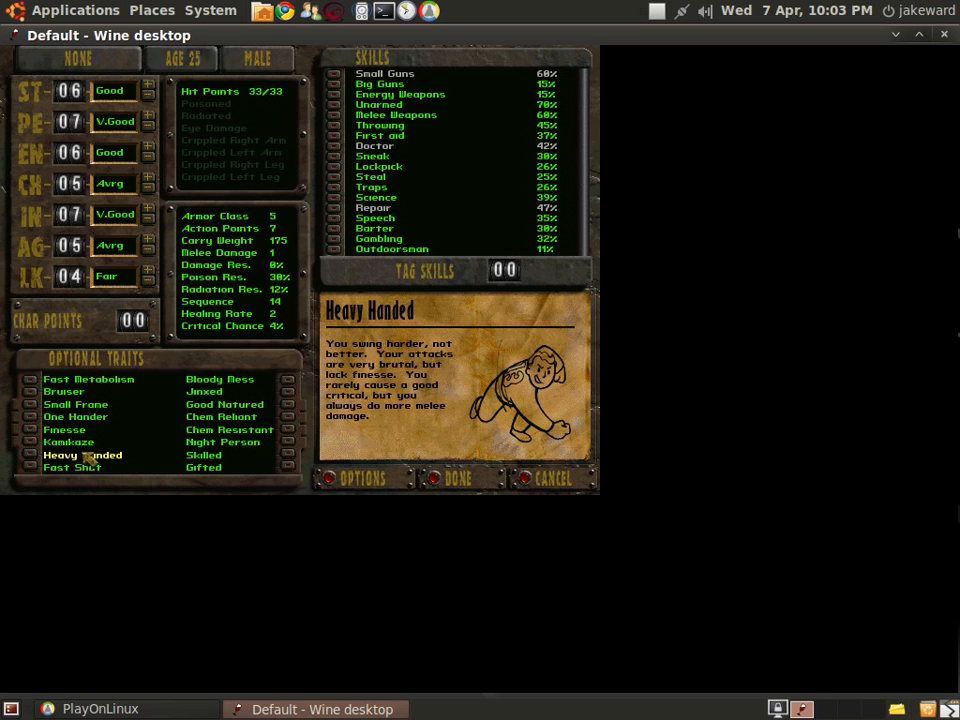
click(82, 454)
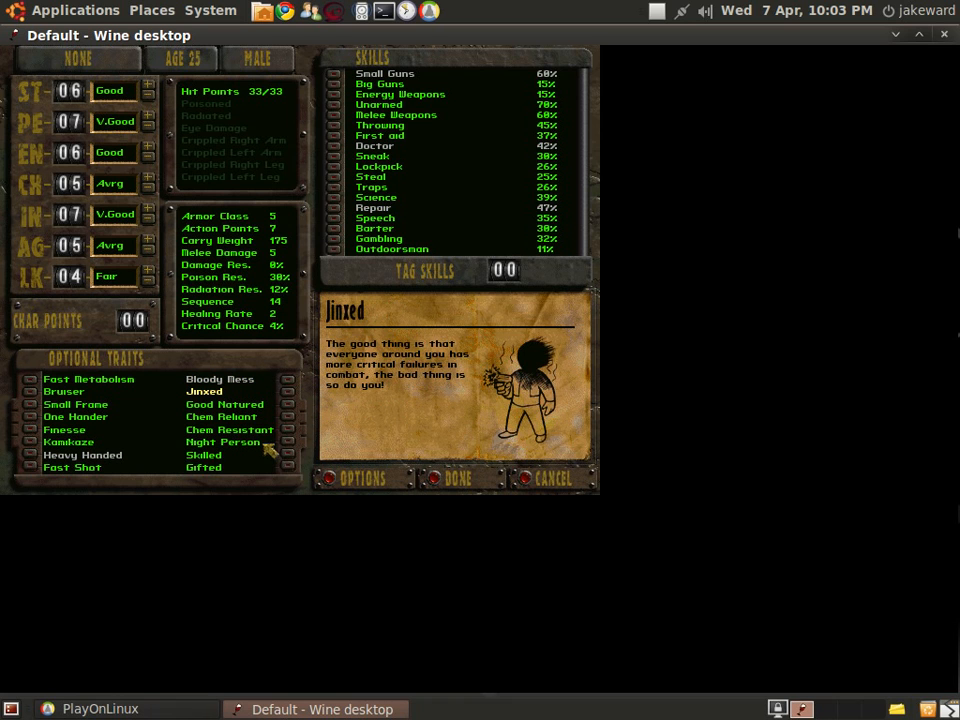
mouse_move(282, 438)
text(JAKE)
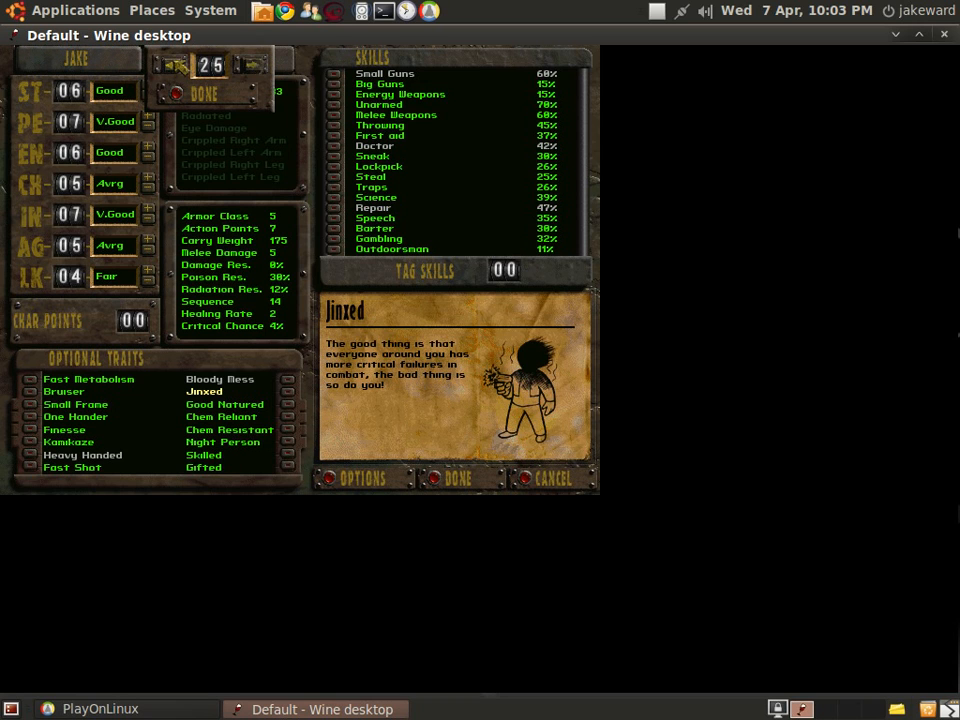
Step: Confirm the character's age
click(178, 65)
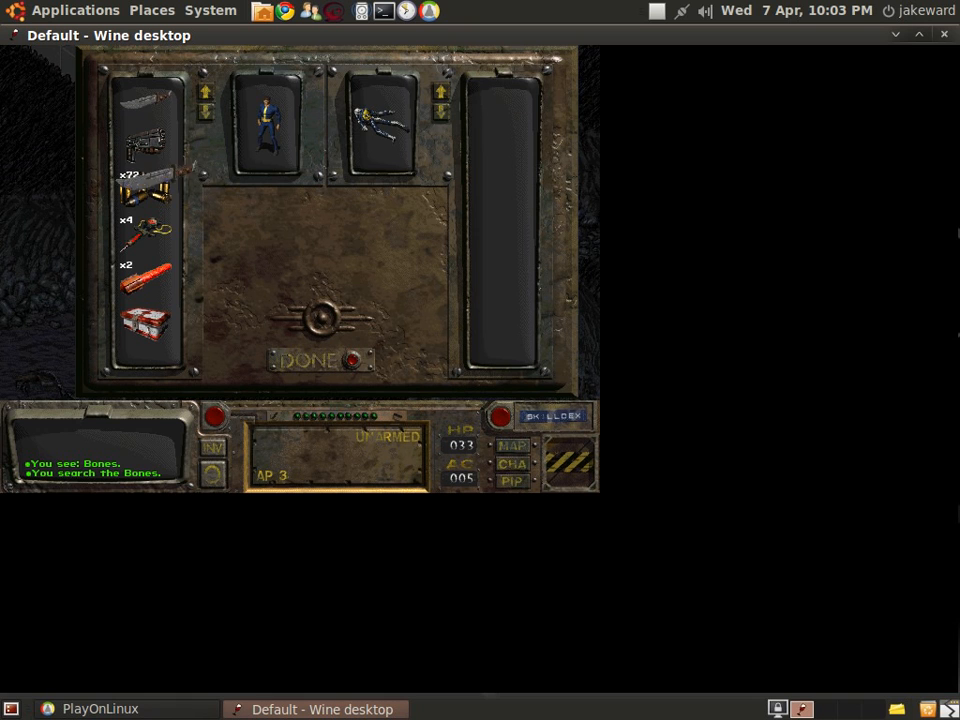
Step: Finish looting the bones in the cave
click(313, 360)
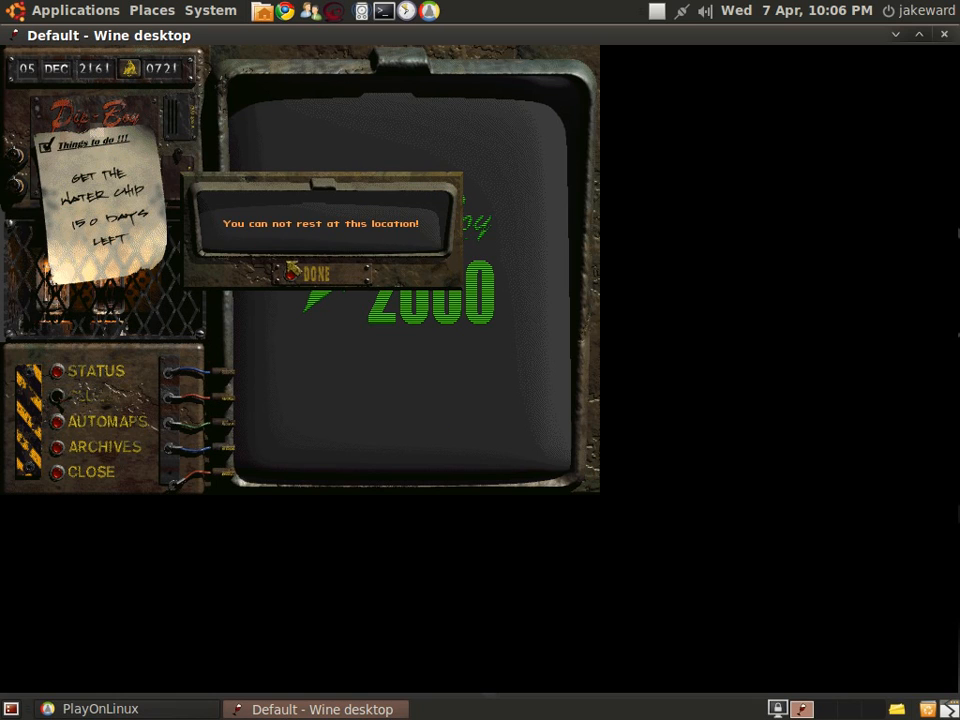
Step: Dismiss the message refusing rest at this location
click(311, 270)
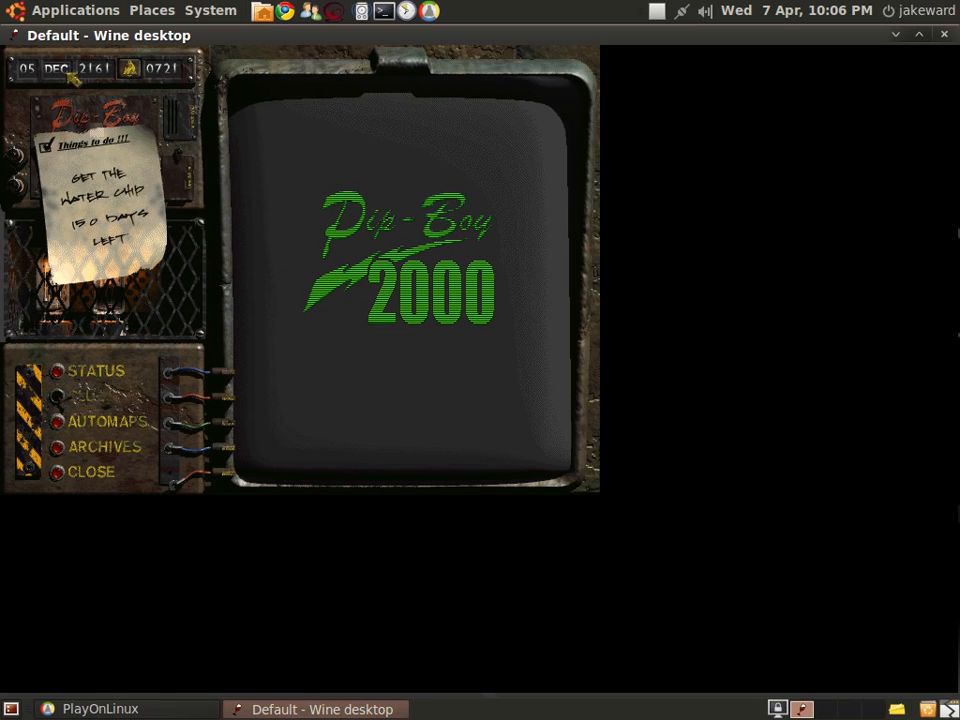
mouse_move(62, 471)
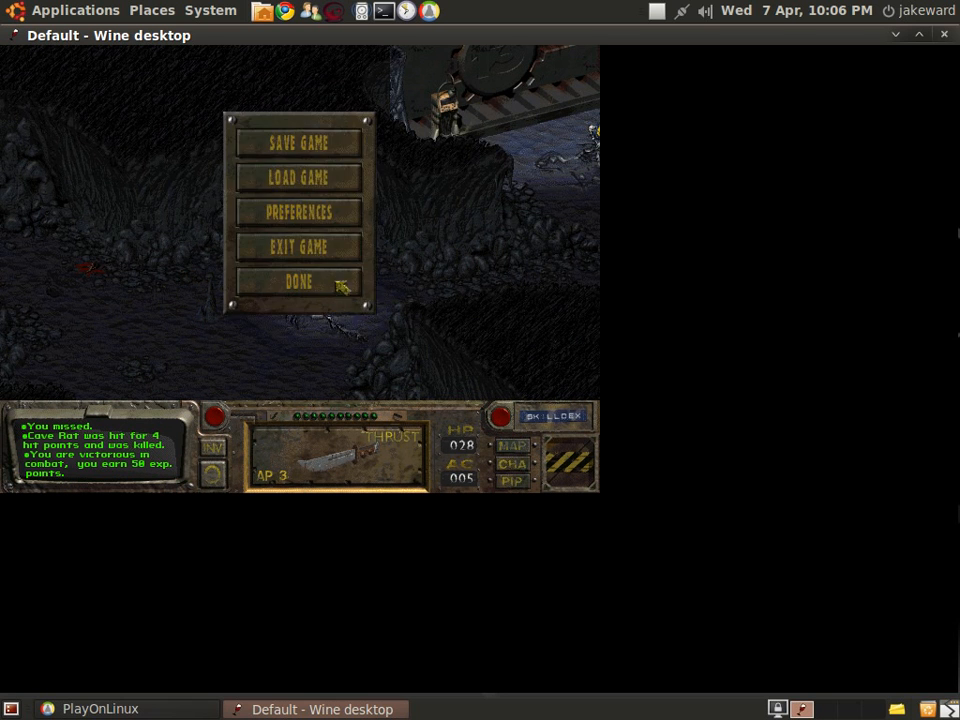
Step: Overwrite the Save1 slot with the current game and confirm its description
click(298, 142)
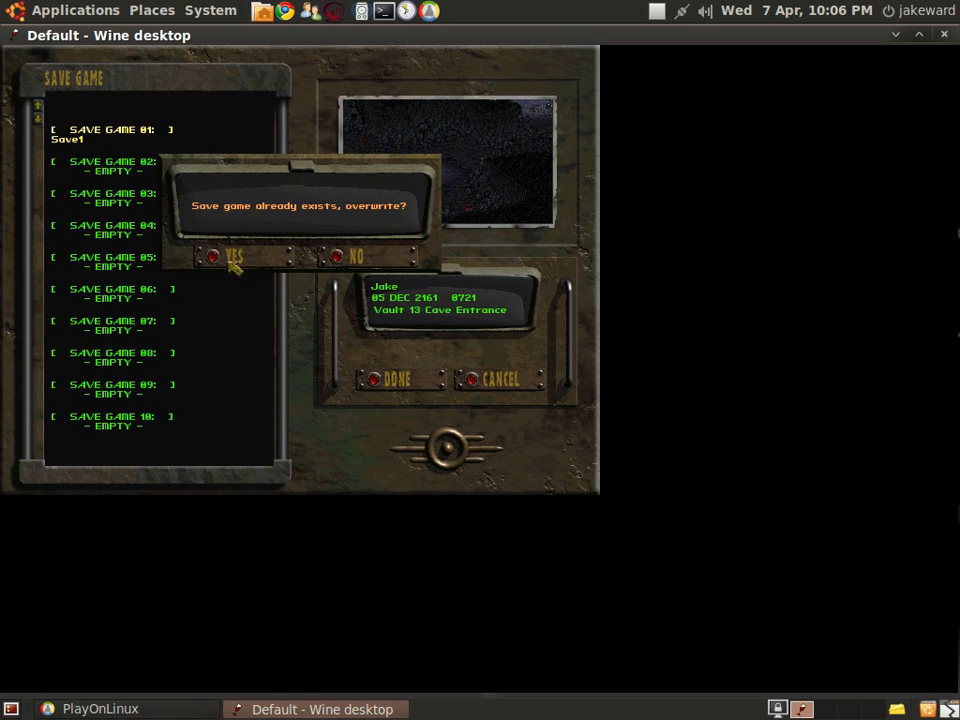
click(214, 256)
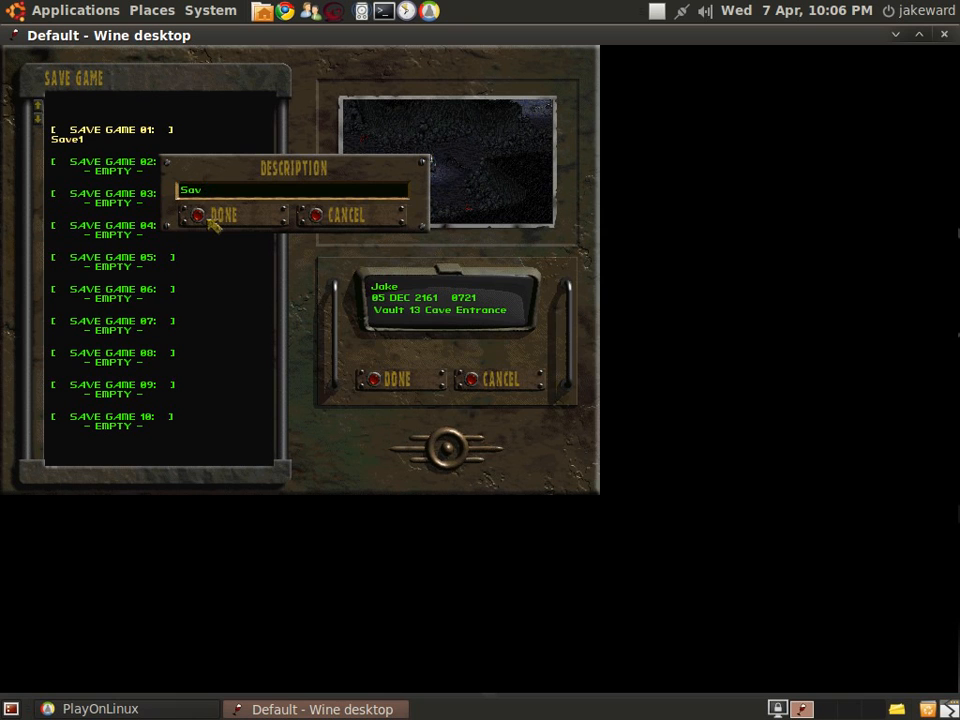
click(201, 215)
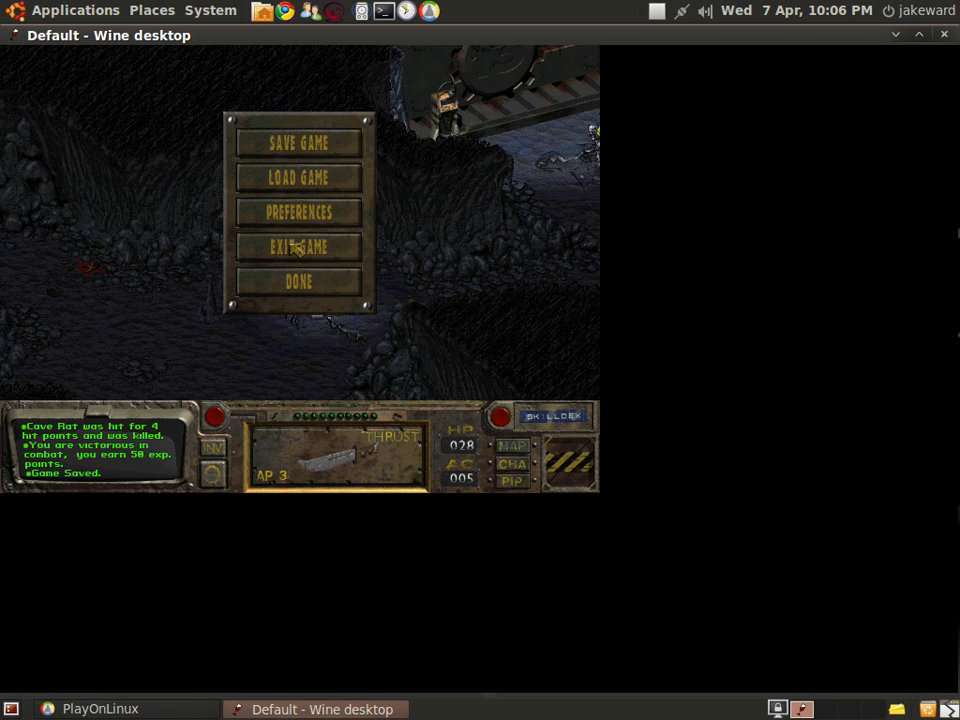
Step: Exit the game and confirm quitting to the title menu
click(298, 246)
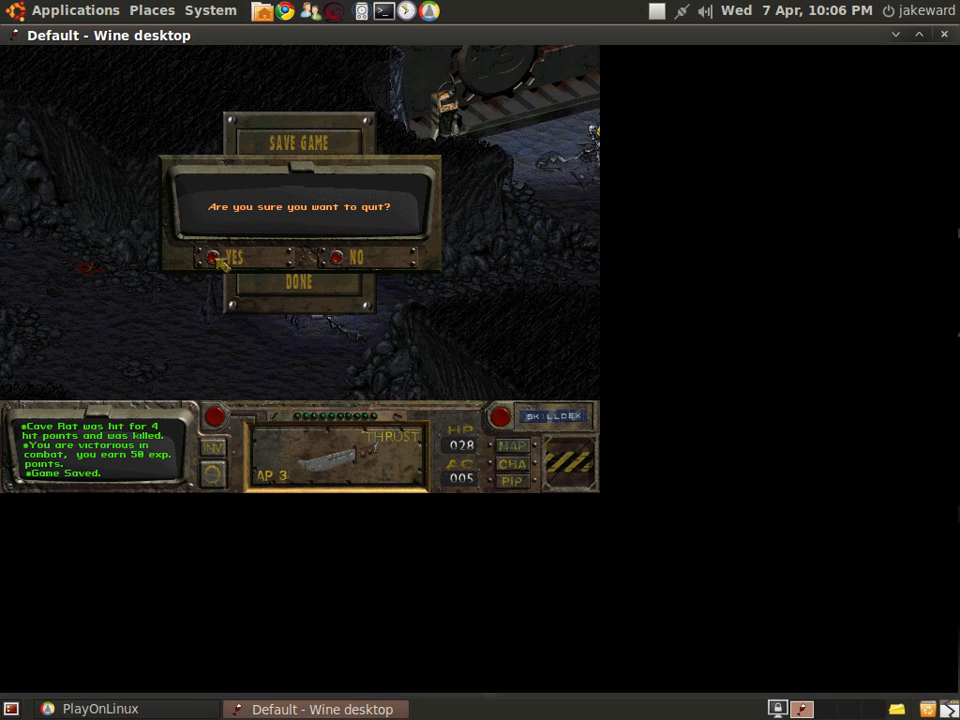
click(213, 257)
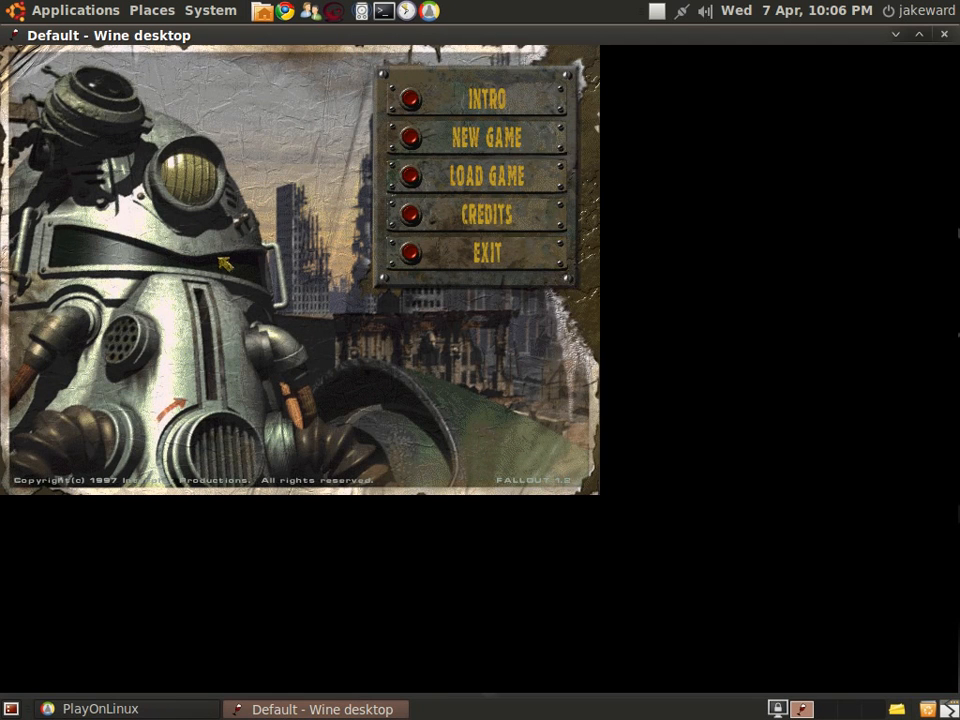
mouse_move(430, 248)
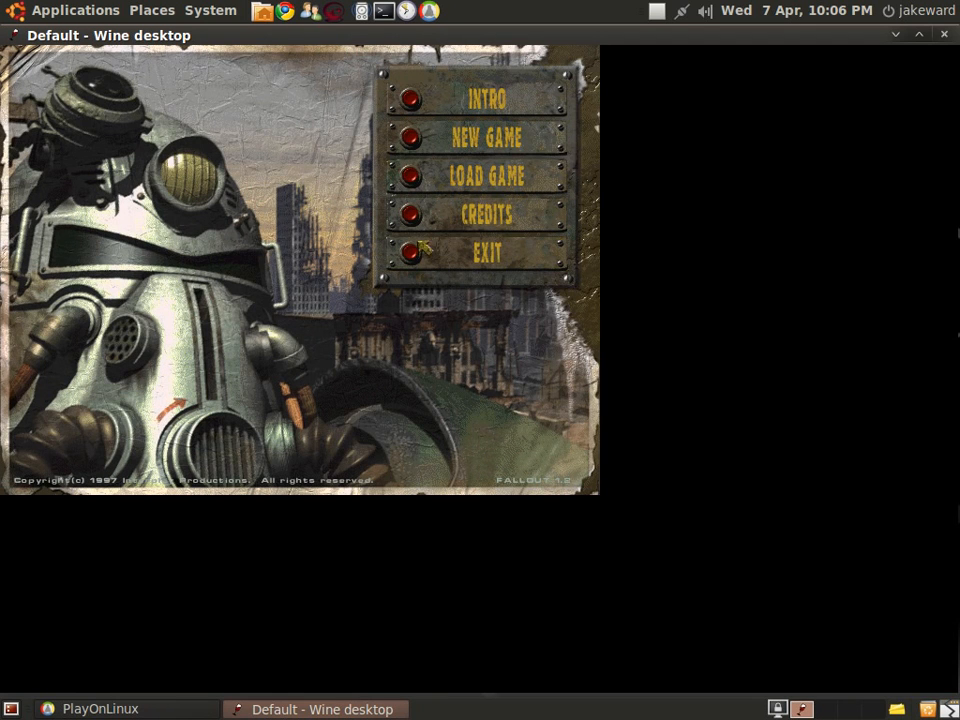